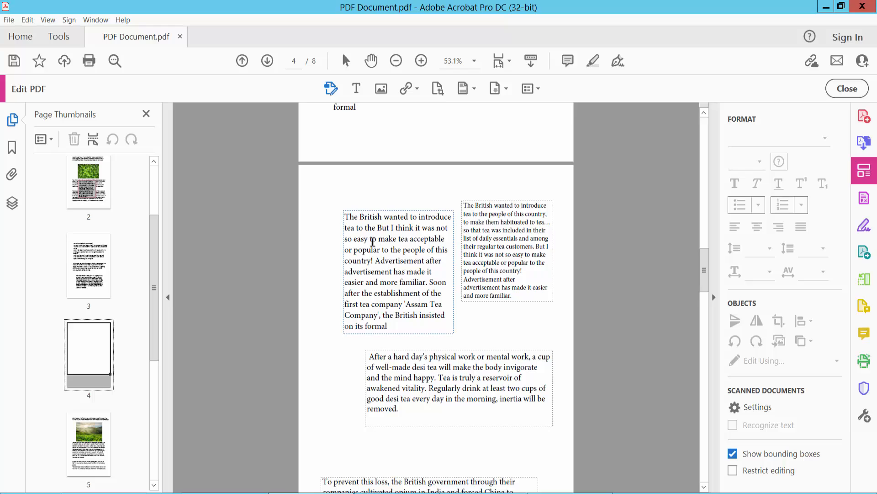
- Select the left and right British-tea text boxes together on page 4
{"action": "left_click", "coordinate": [395, 249]}
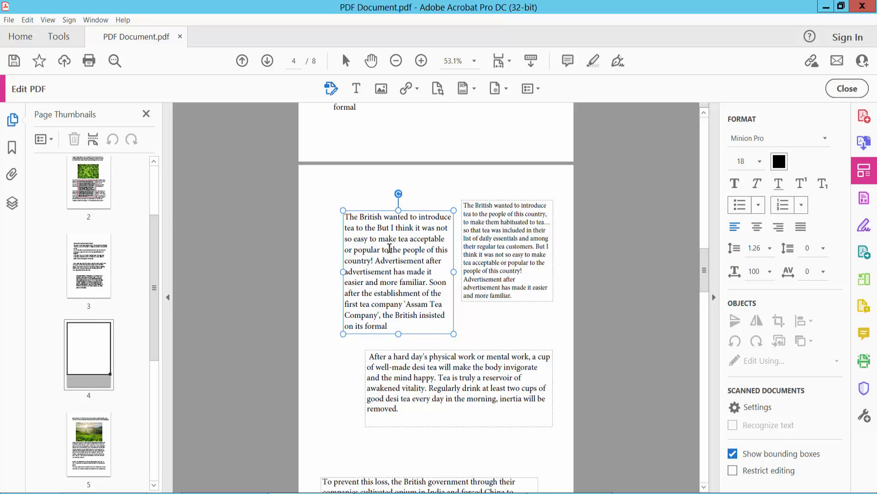
{"action": "mouse_move", "coordinate": [496, 260]}
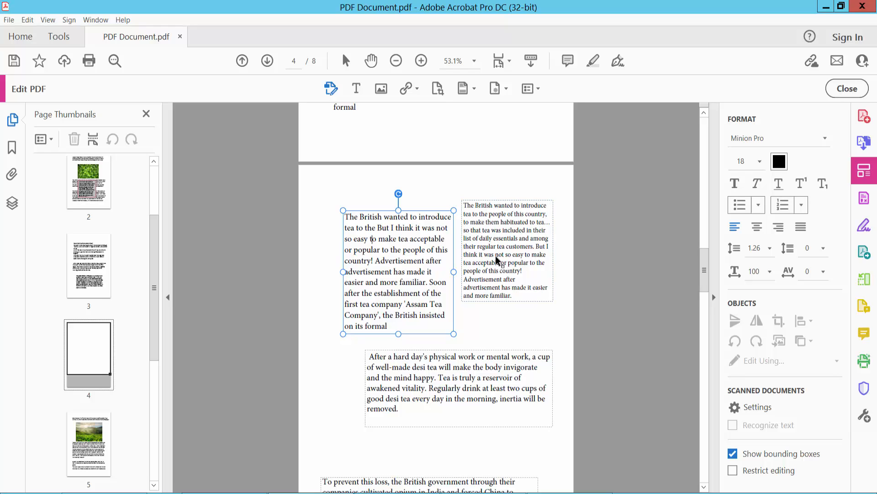
{"action": "left_click", "coordinate": [504, 252]}
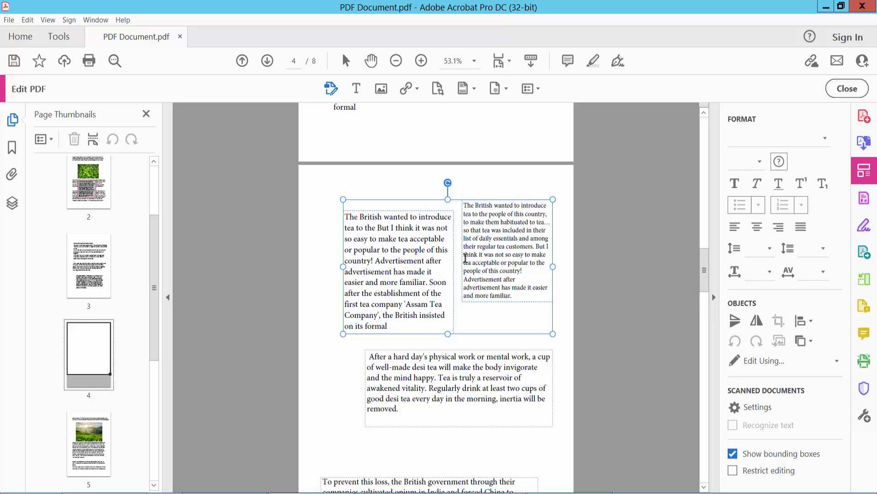
- Apply Align Horizontal Center to both boxes, then drag the left box up and left
{"action": "left_click", "coordinate": [811, 321]}
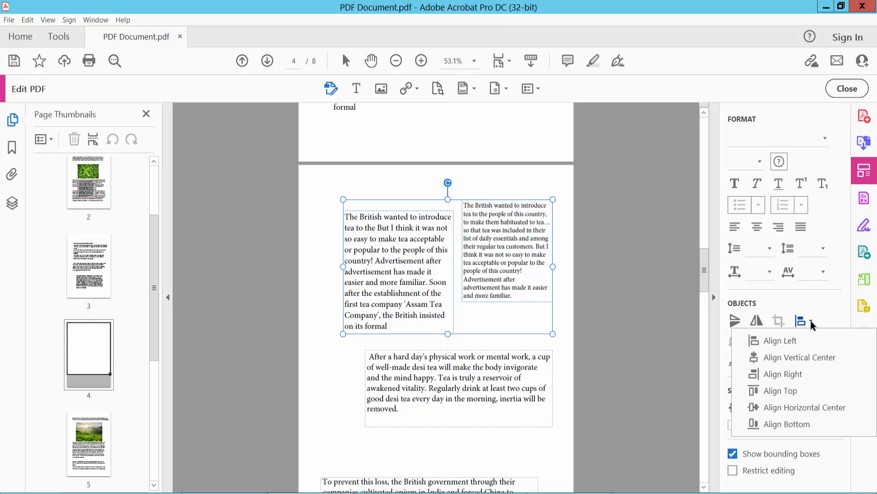
{"action": "mouse_move", "coordinate": [804, 406]}
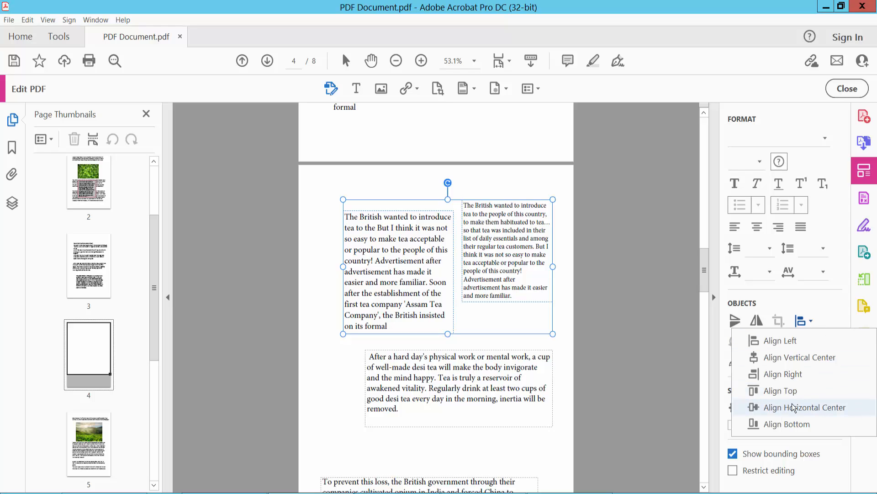
{"action": "mouse_move", "coordinate": [826, 409]}
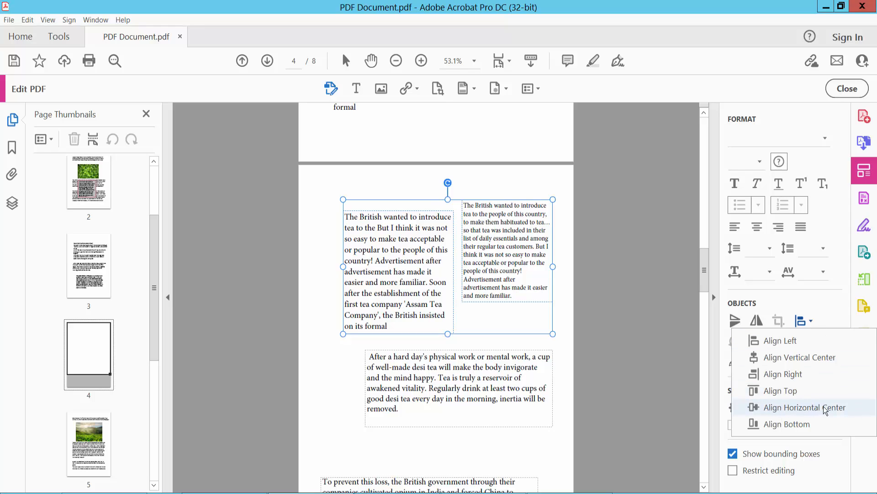
{"action": "left_click", "coordinate": [805, 407]}
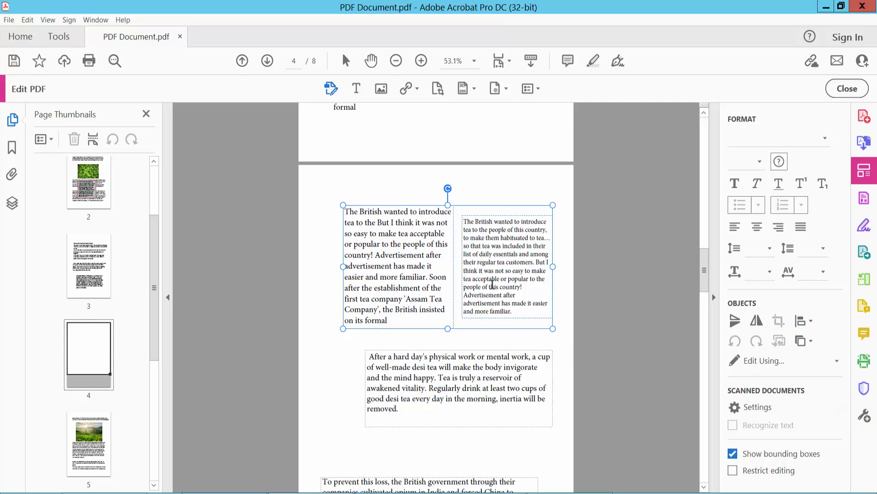
{"action": "left_click", "coordinate": [398, 266]}
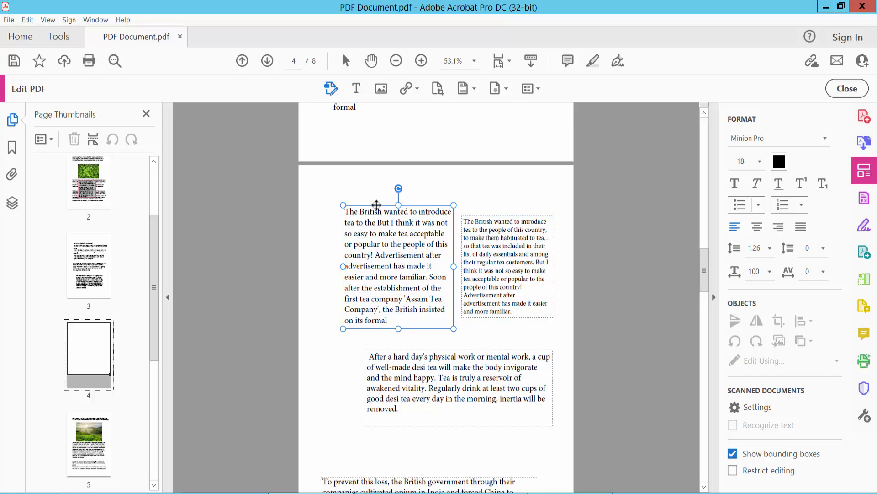
{"action": "left_click_drag", "start_coordinate": [376, 204], "coordinate": [388, 174]}
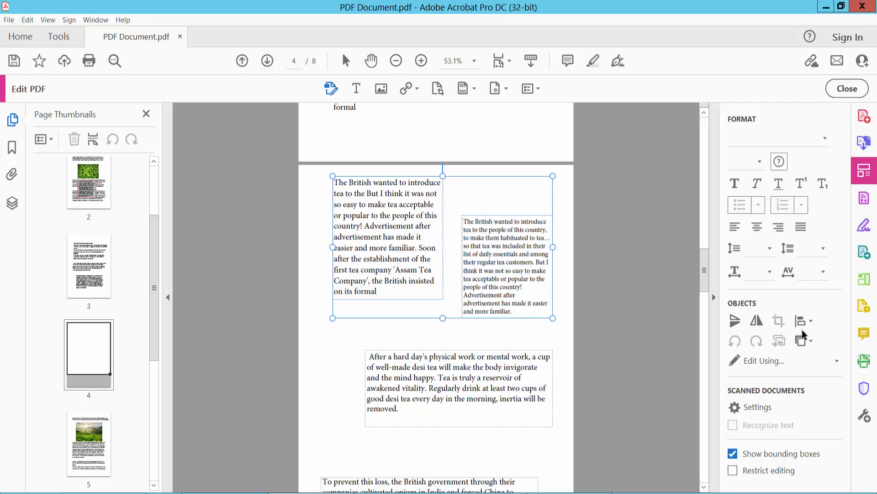
- Apply Align Top to both text boxes and deselect them to check the result
{"action": "left_click", "coordinate": [801, 320]}
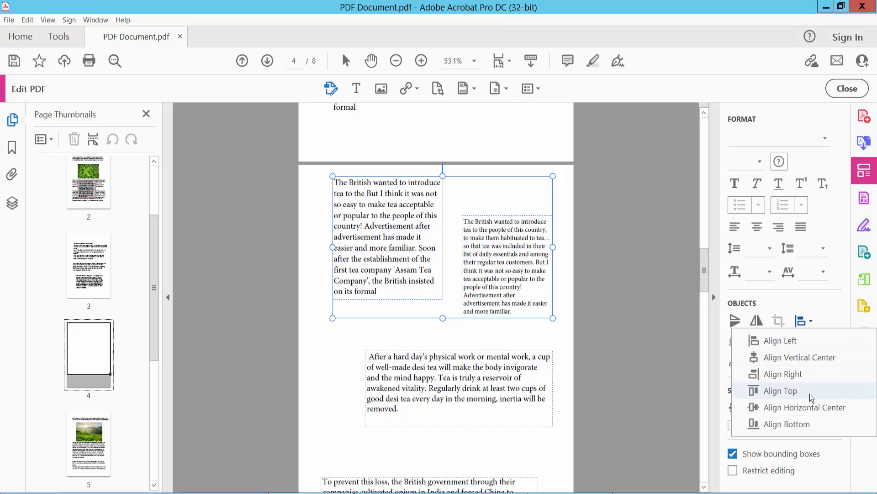
{"action": "left_click", "coordinate": [782, 390]}
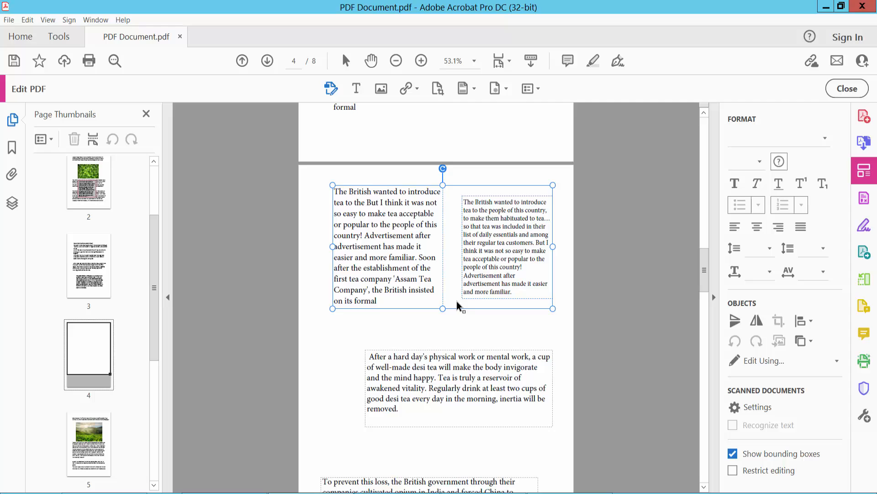
{"action": "mouse_move", "coordinate": [396, 184]}
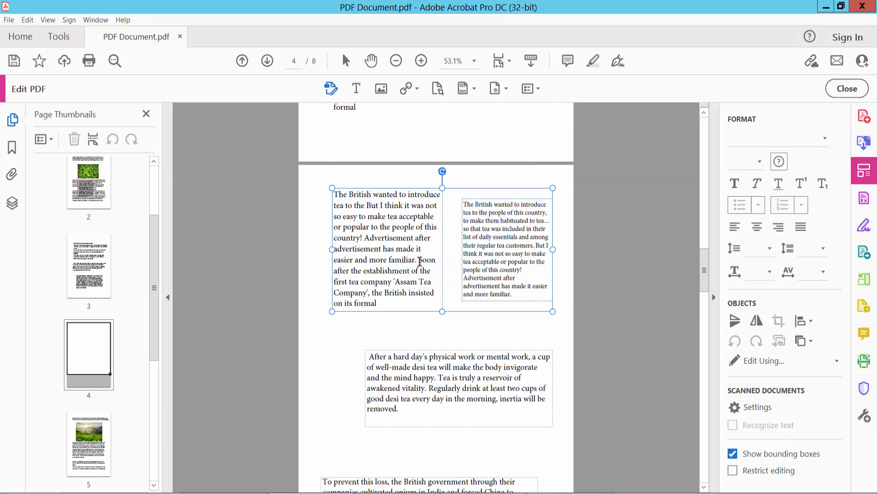
{"action": "left_click", "coordinate": [346, 343]}
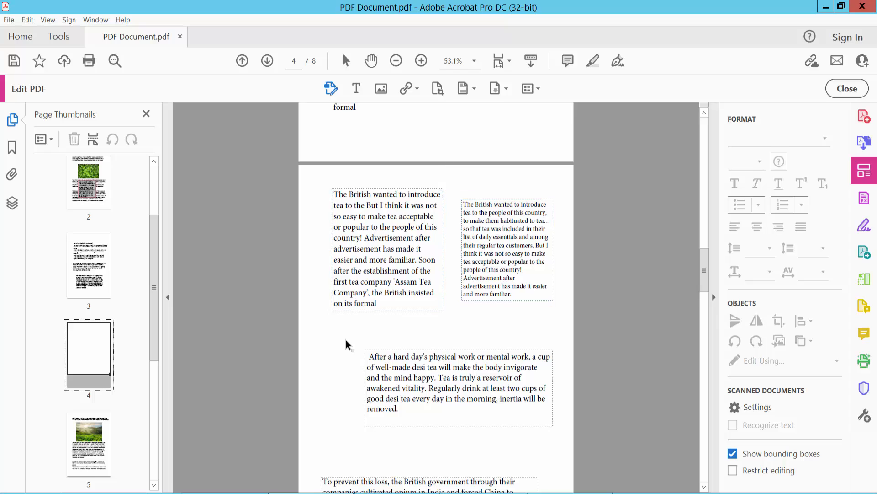